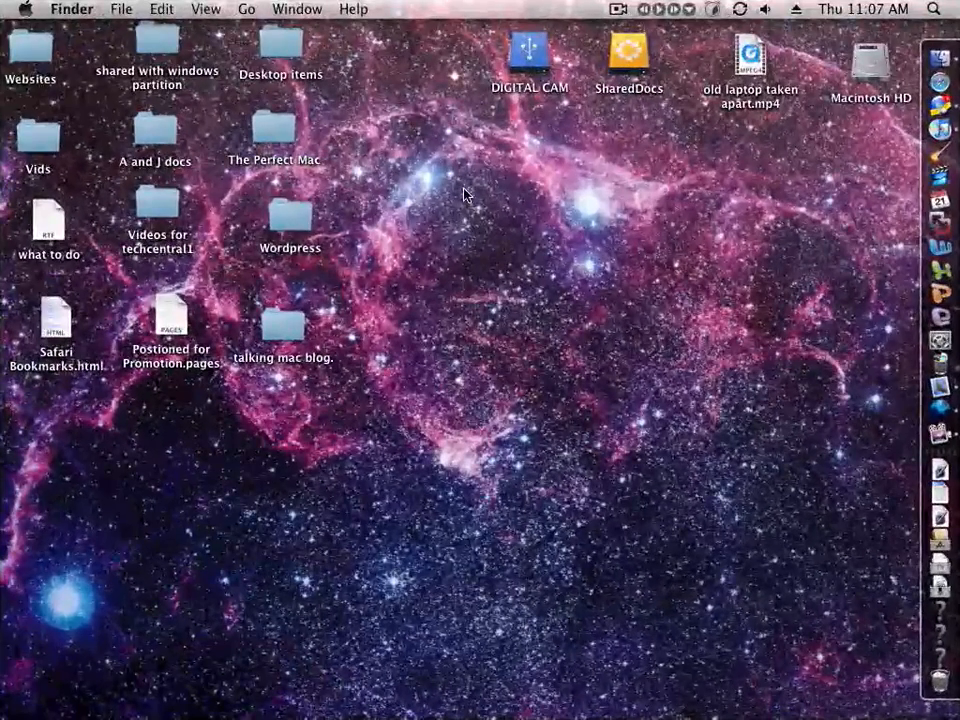
mouse_move(436, 216)
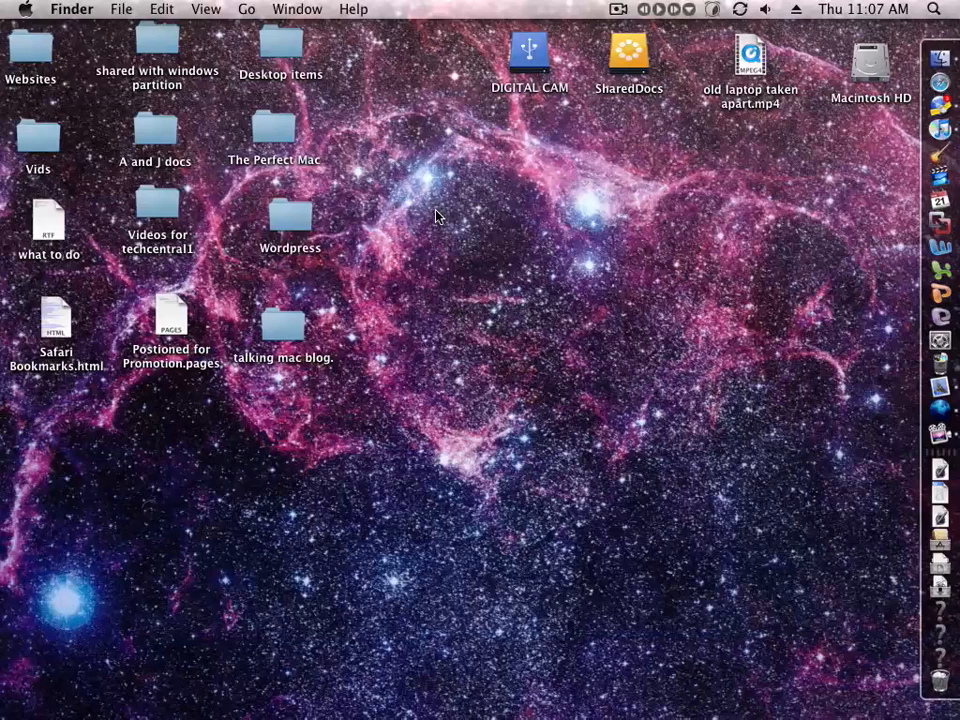
mouse_move(428, 218)
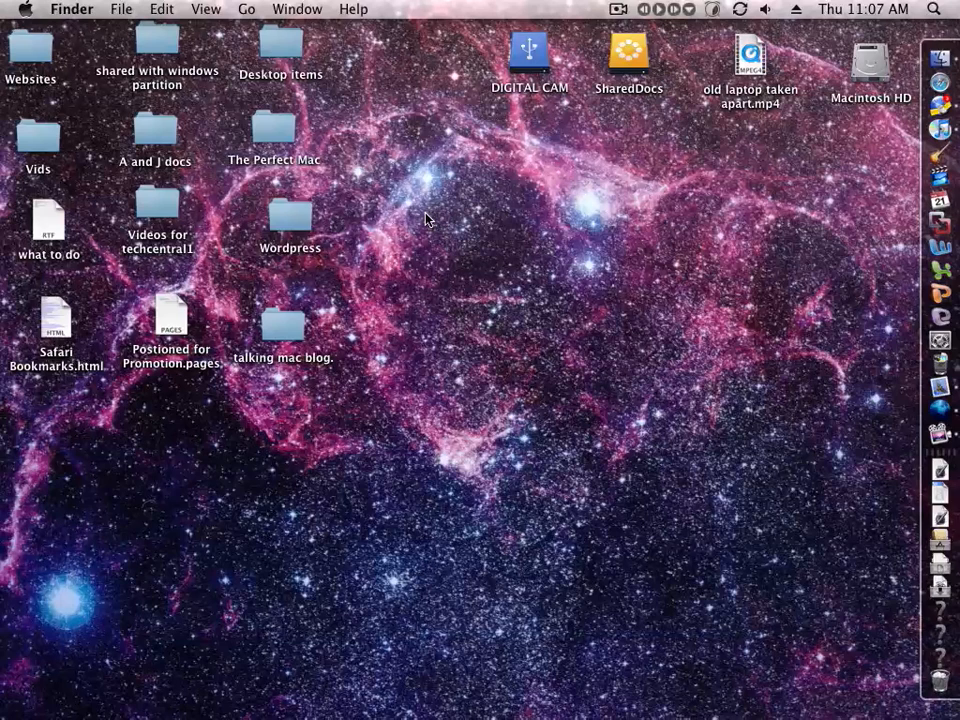
mouse_move(462, 230)
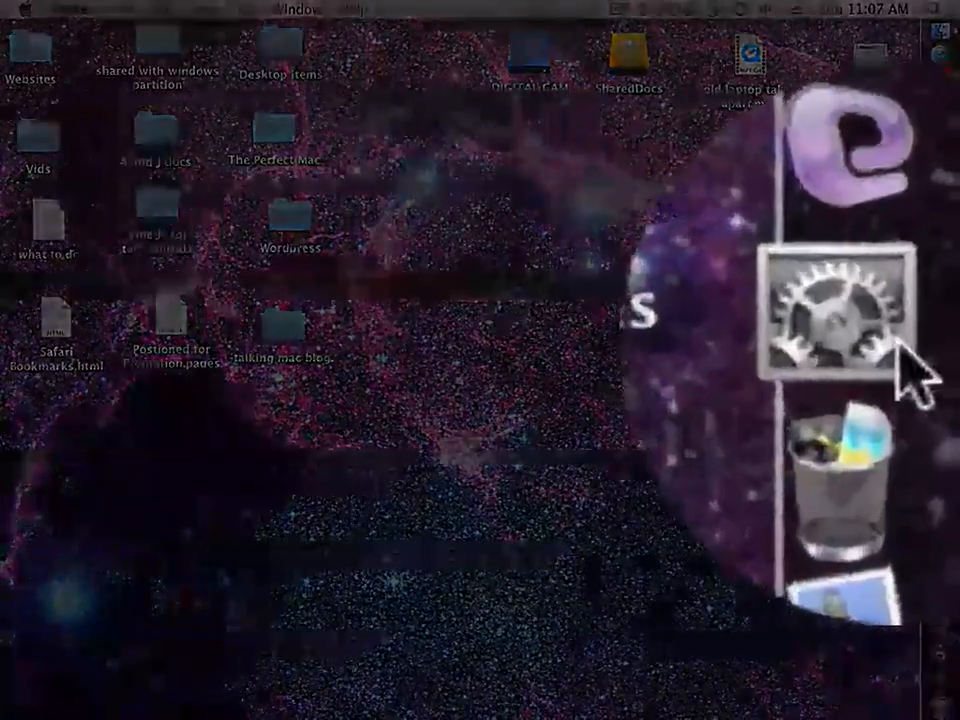
- Show the Spaces settings within the Exposé & Spaces preferences pane
left_click(836, 312)
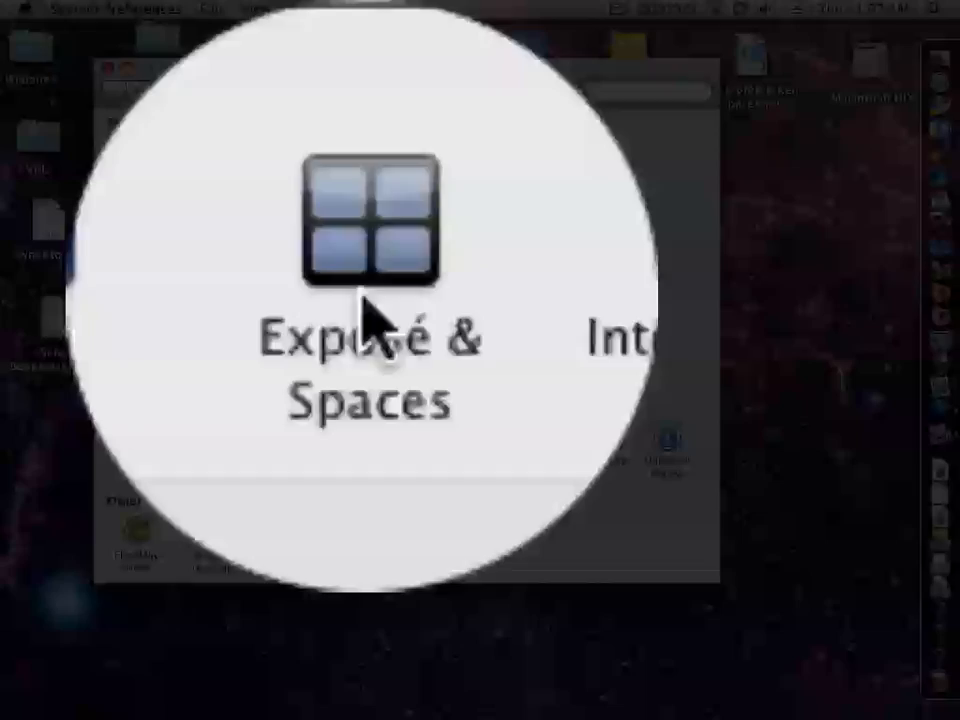
left_click(368, 224)
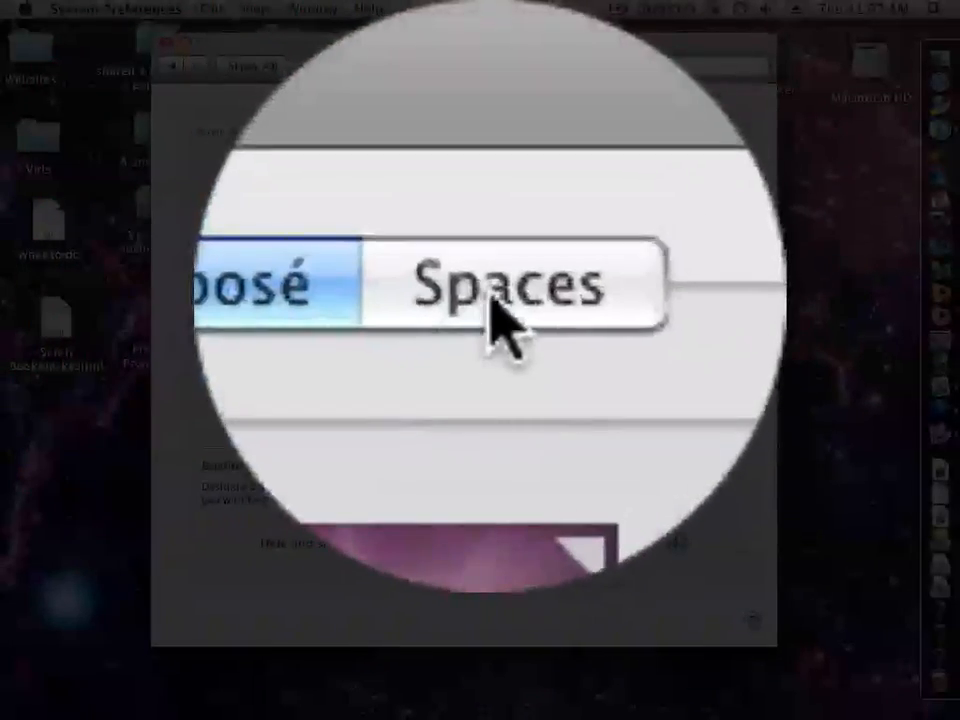
left_click(494, 110)
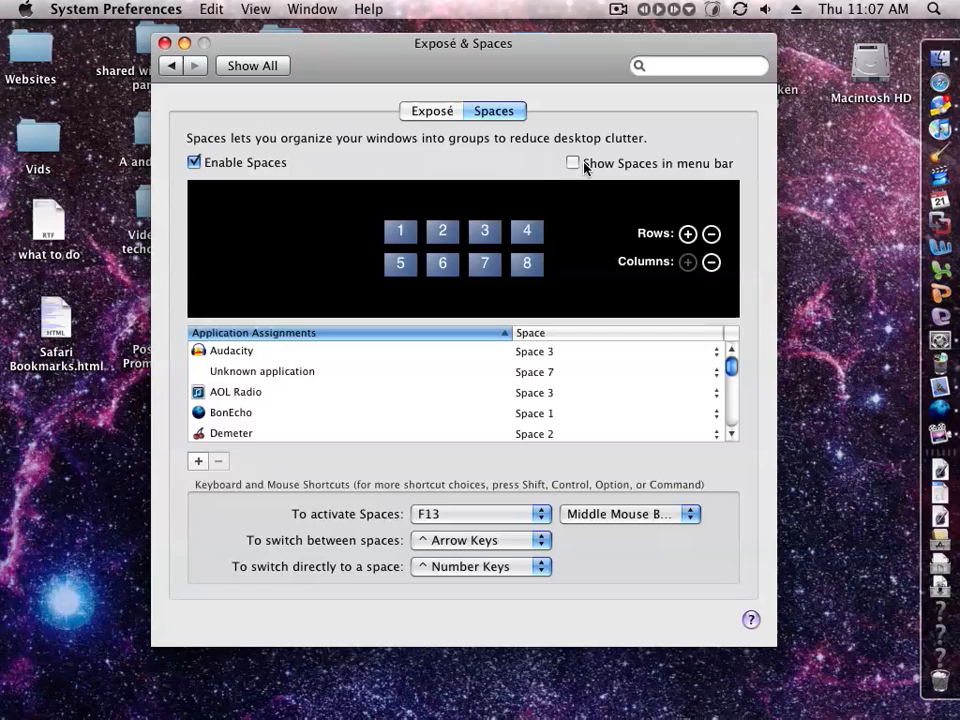
left_click(572, 164)
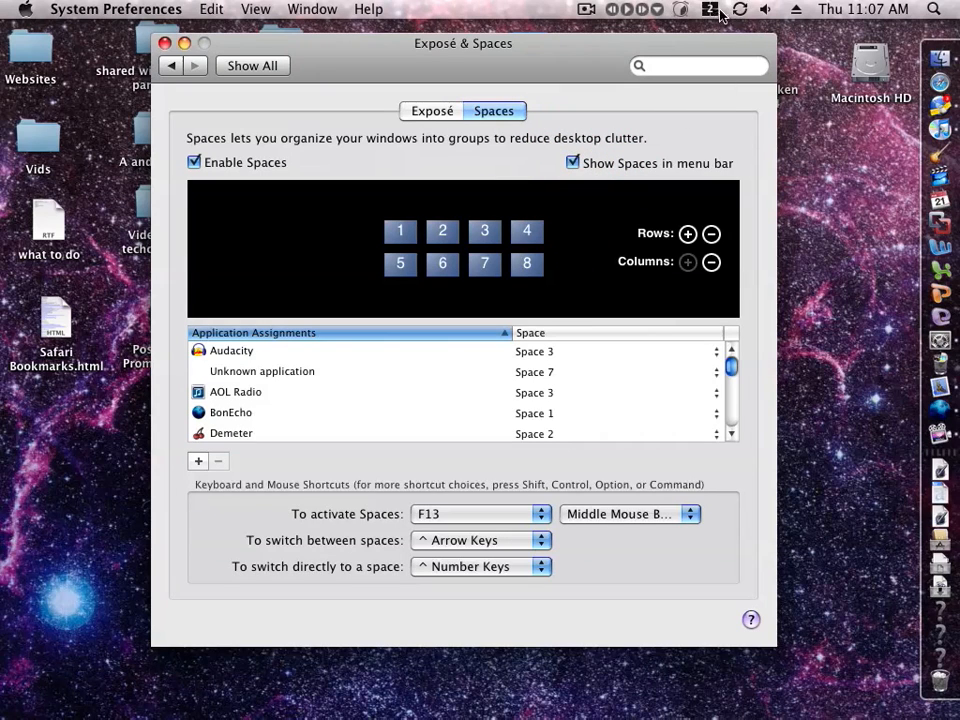
left_click(708, 8)
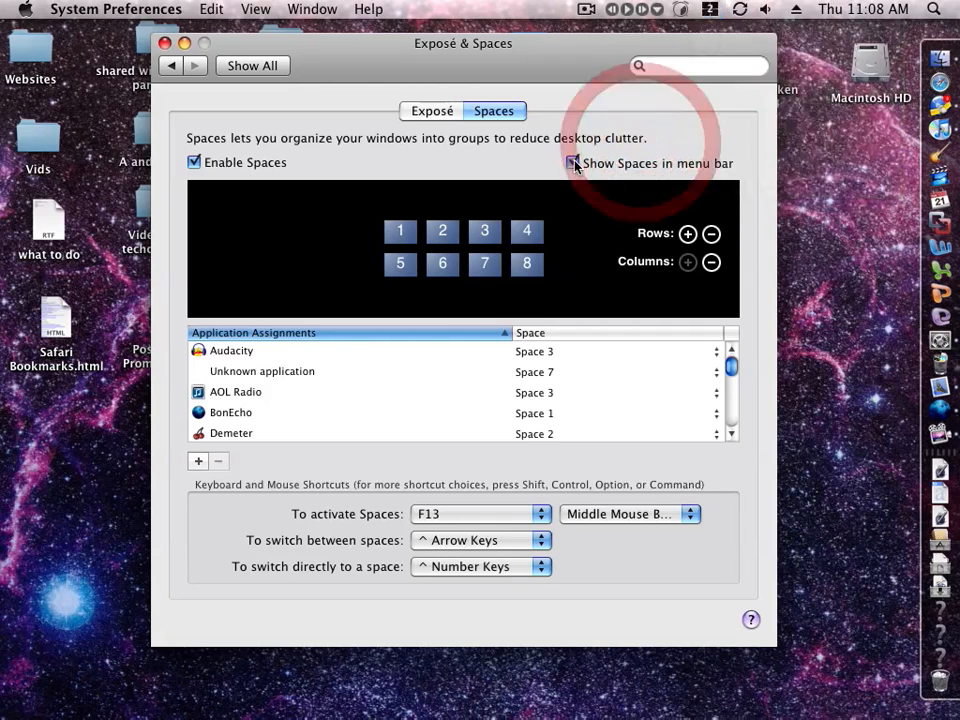
left_click(572, 164)
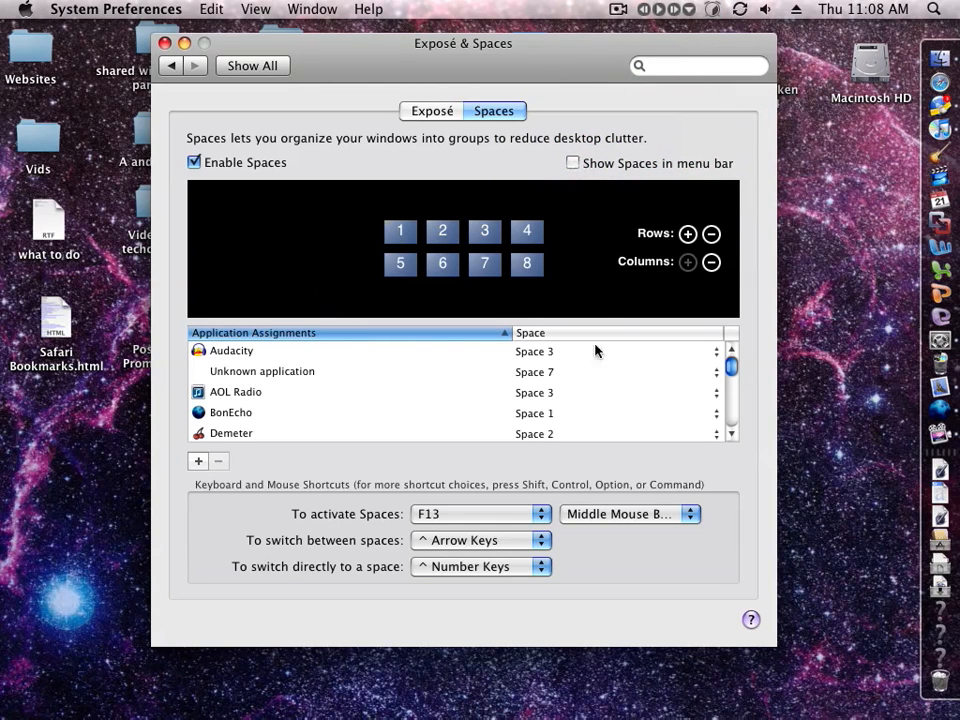
mouse_move(310, 218)
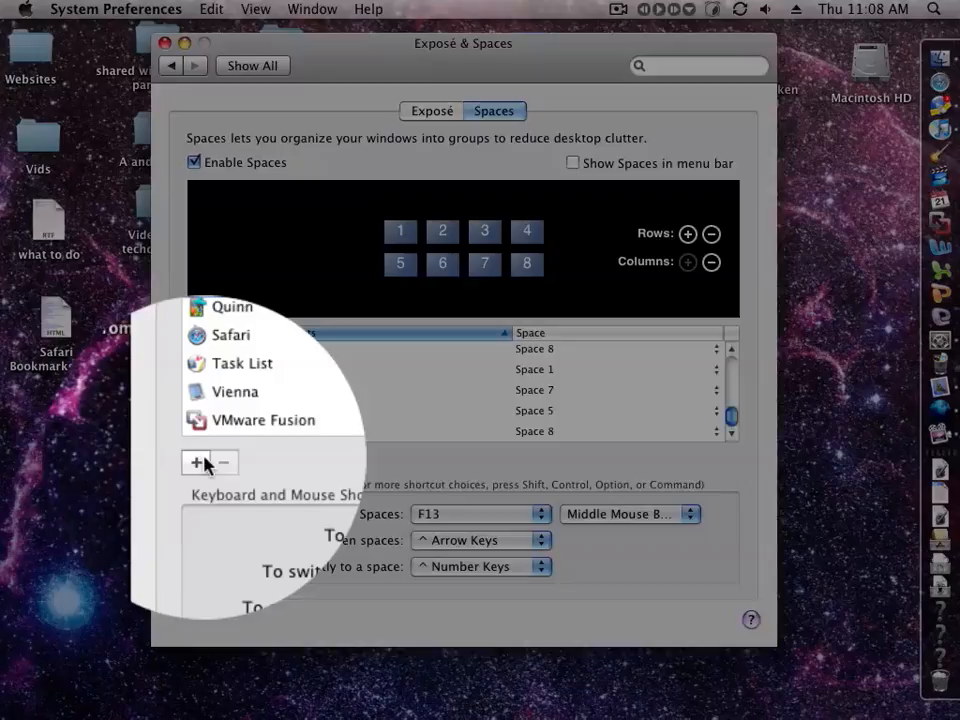
- Start adding an application assignment and browse the Applications folder for the app
left_click(196, 462)
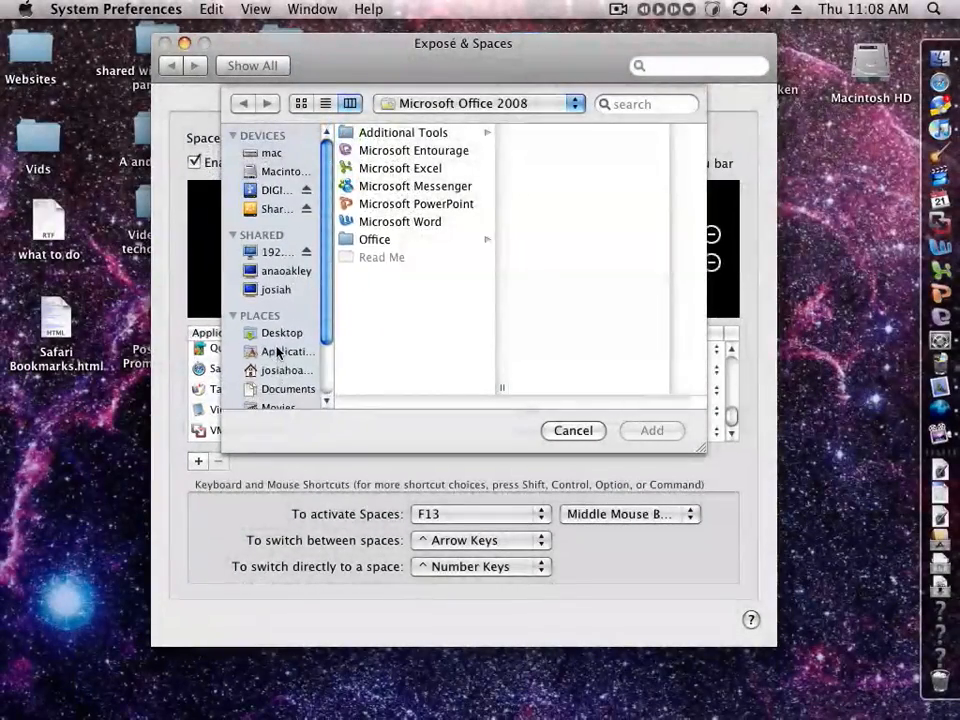
left_click(288, 352)
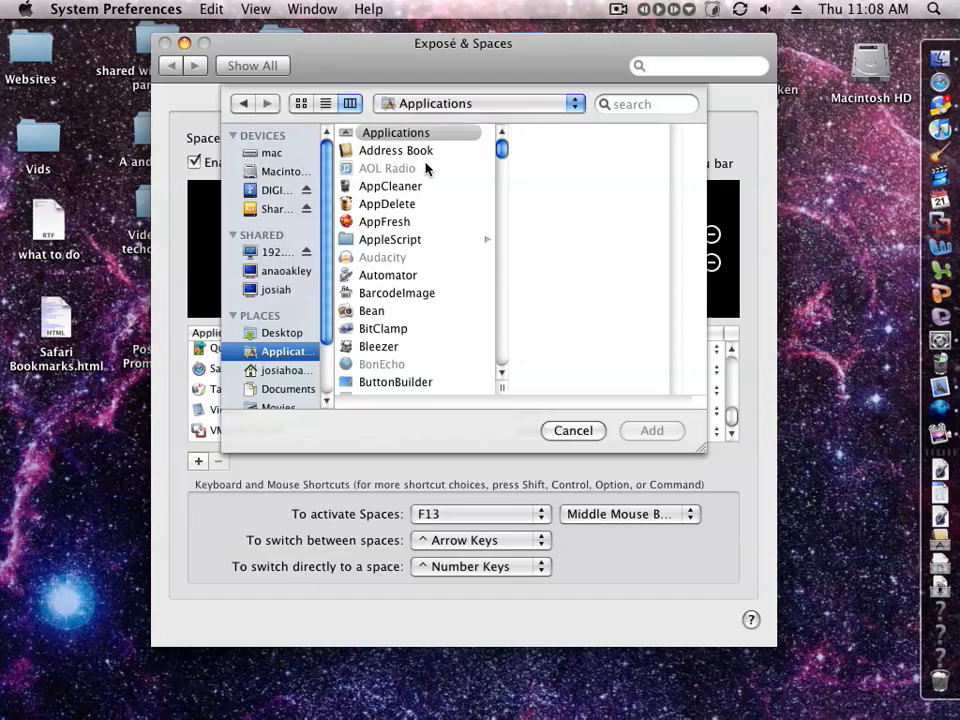
scroll("down", 3)
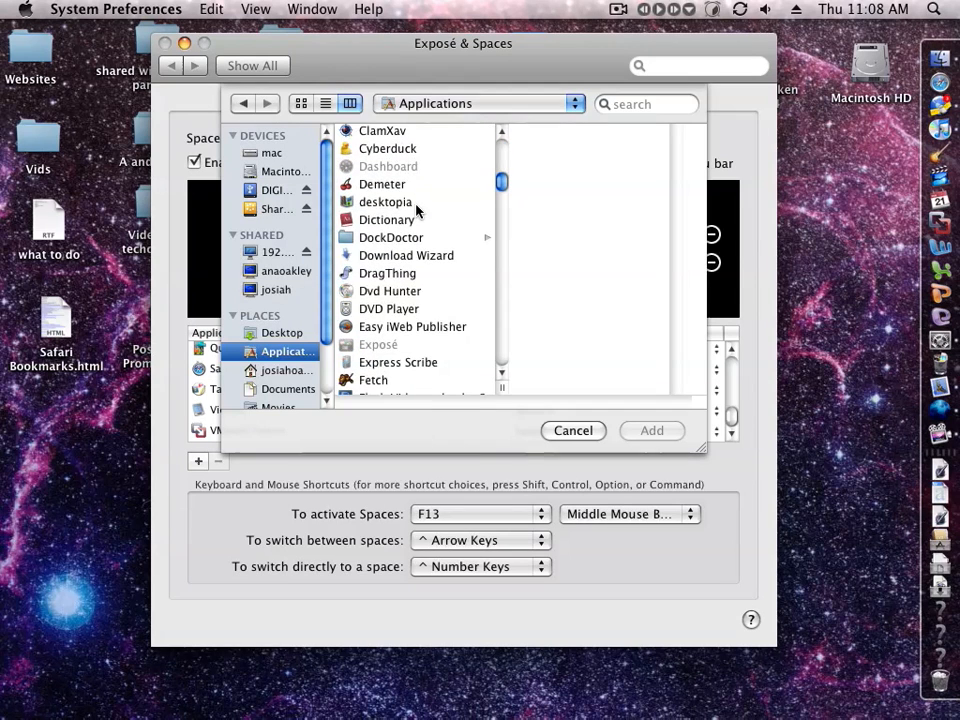
scroll("down", 3)
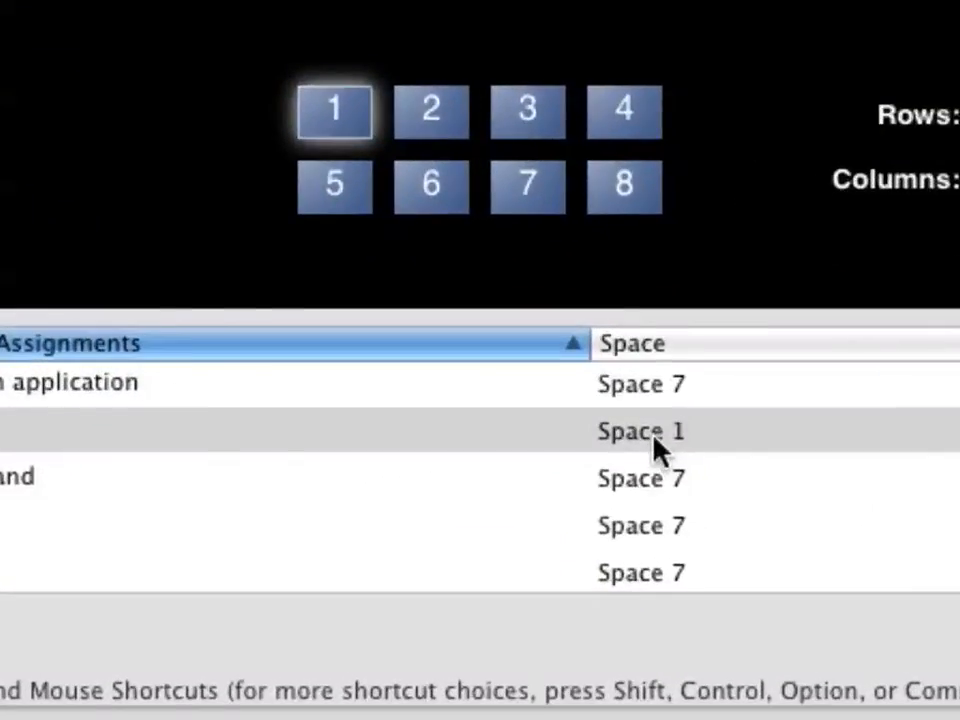
- Assign Flock to Space 8 in the application assignments list
left_click(640, 432)
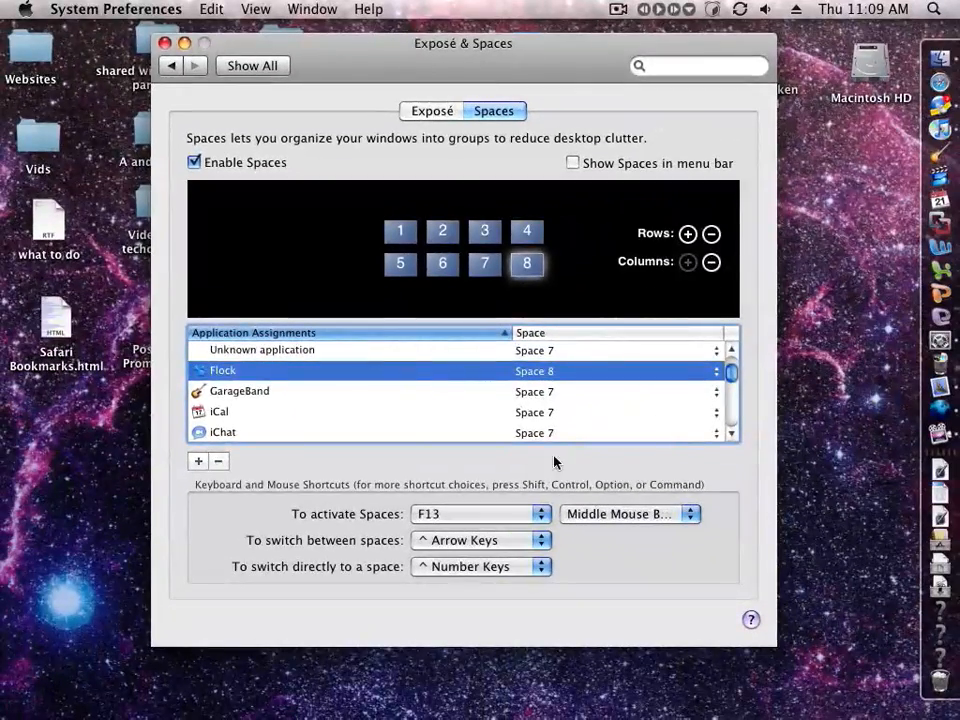
mouse_move(504, 508)
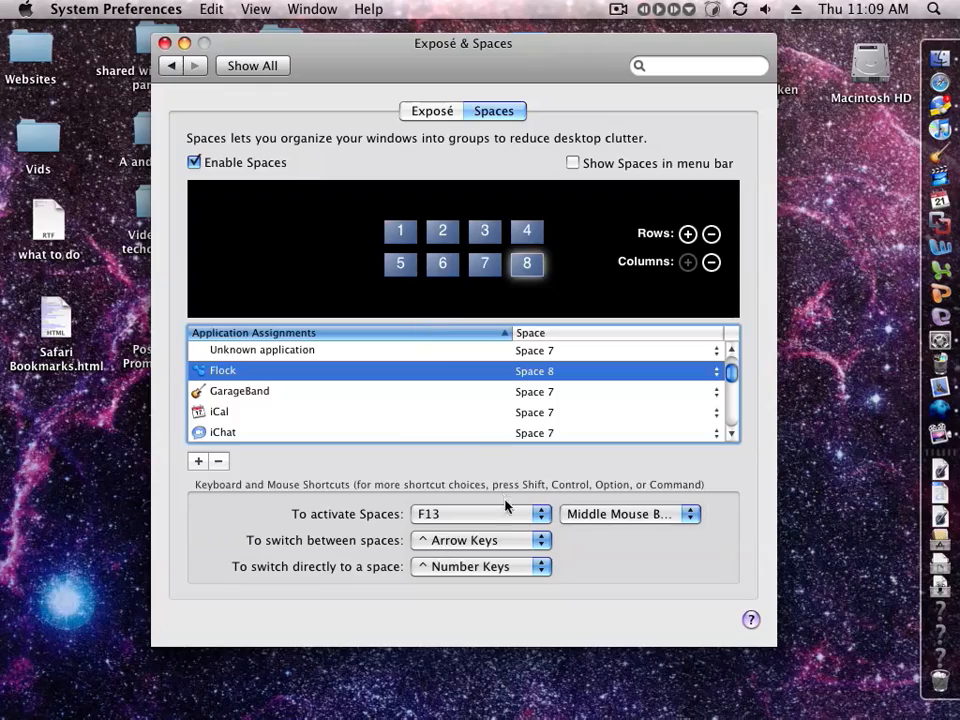
left_click(480, 512)
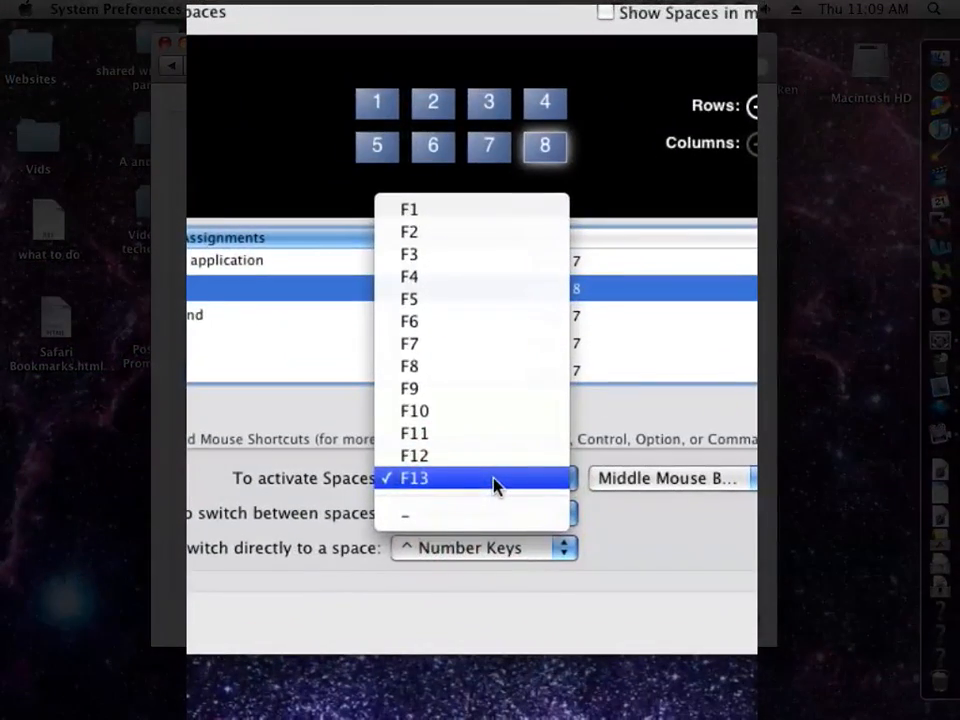
left_click(412, 478)
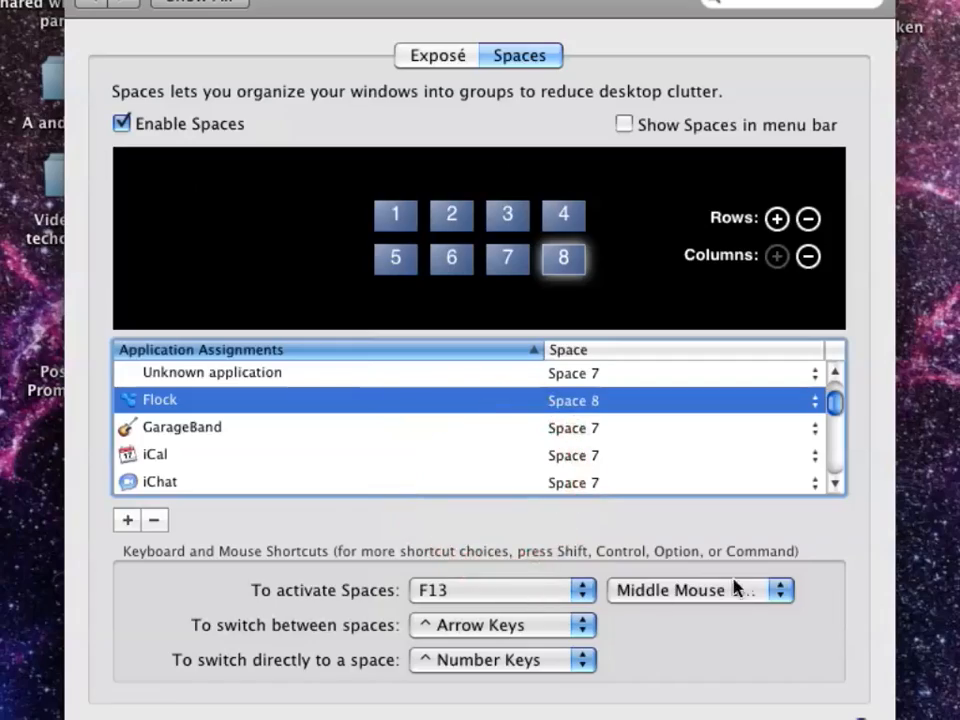
left_click(700, 590)
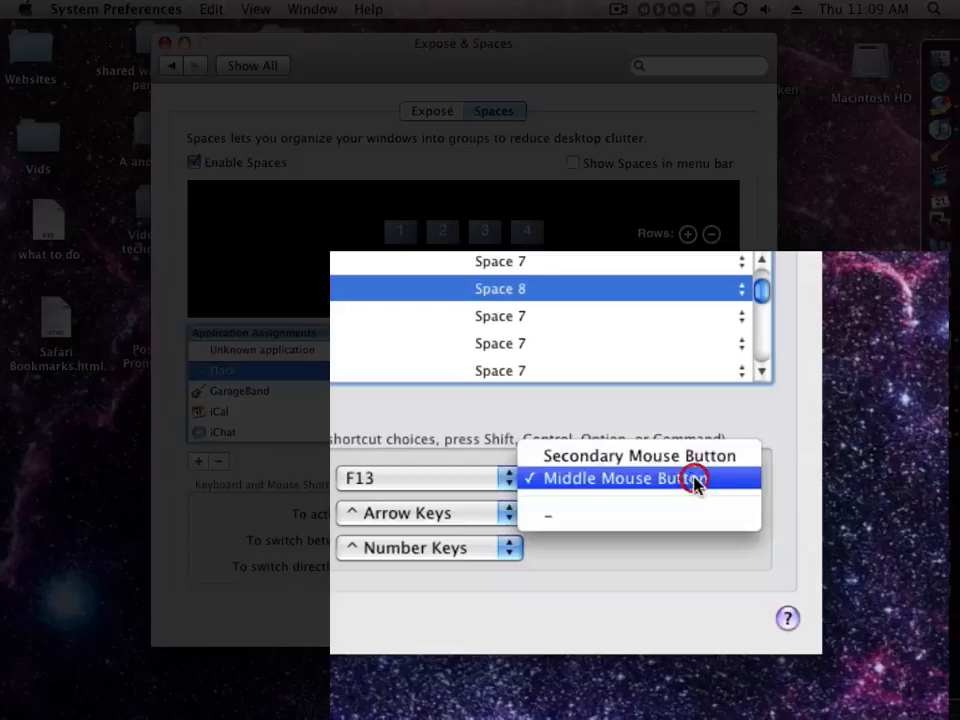
left_click(636, 456)
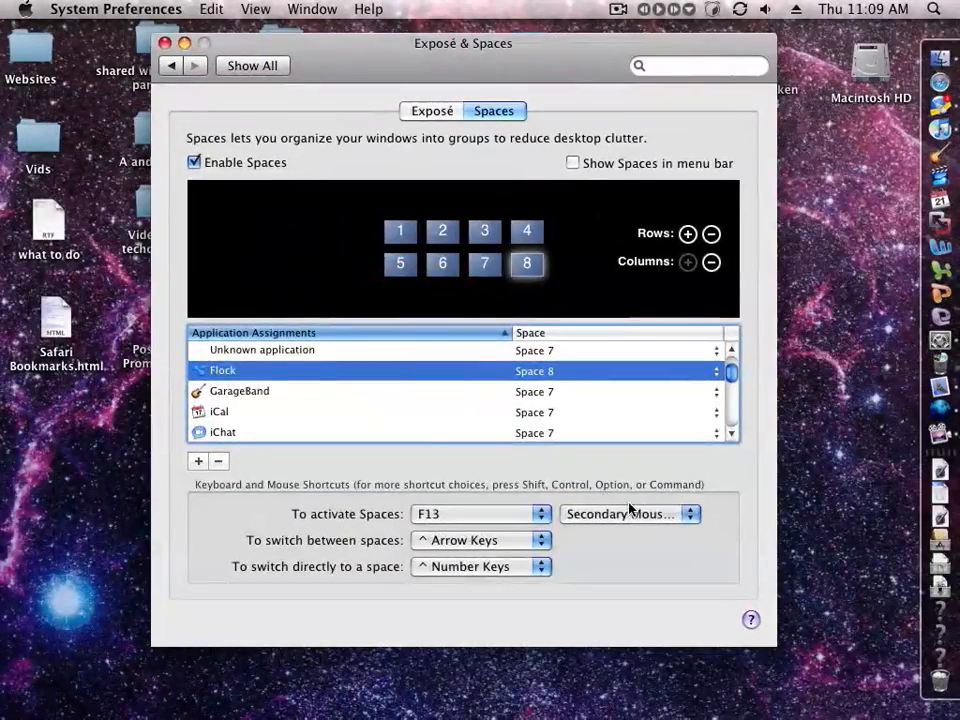
left_click(630, 512)
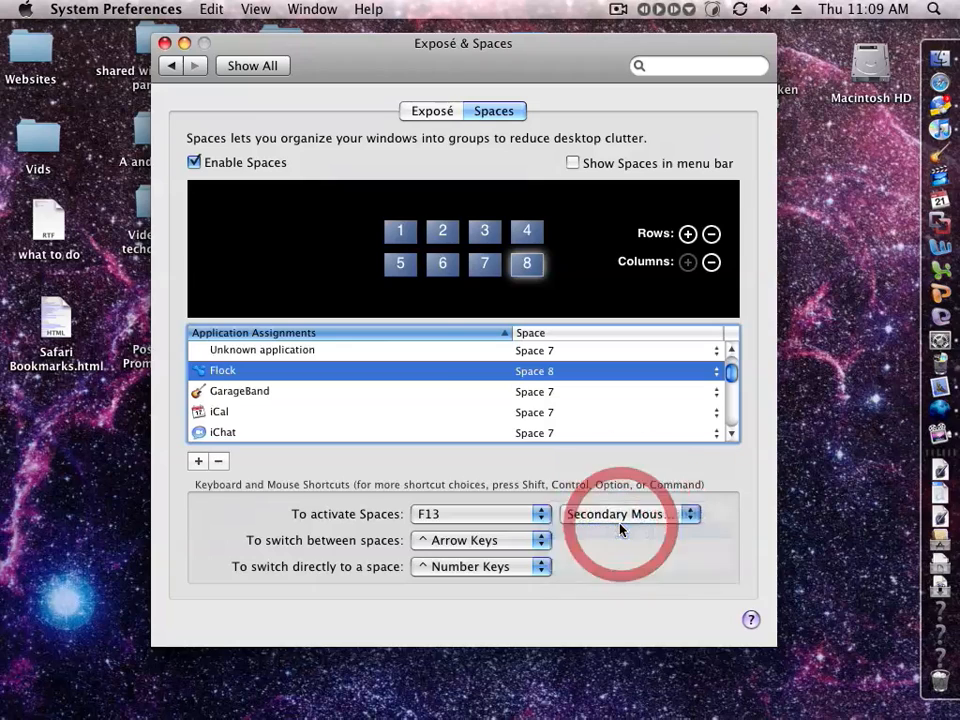
left_click(624, 512)
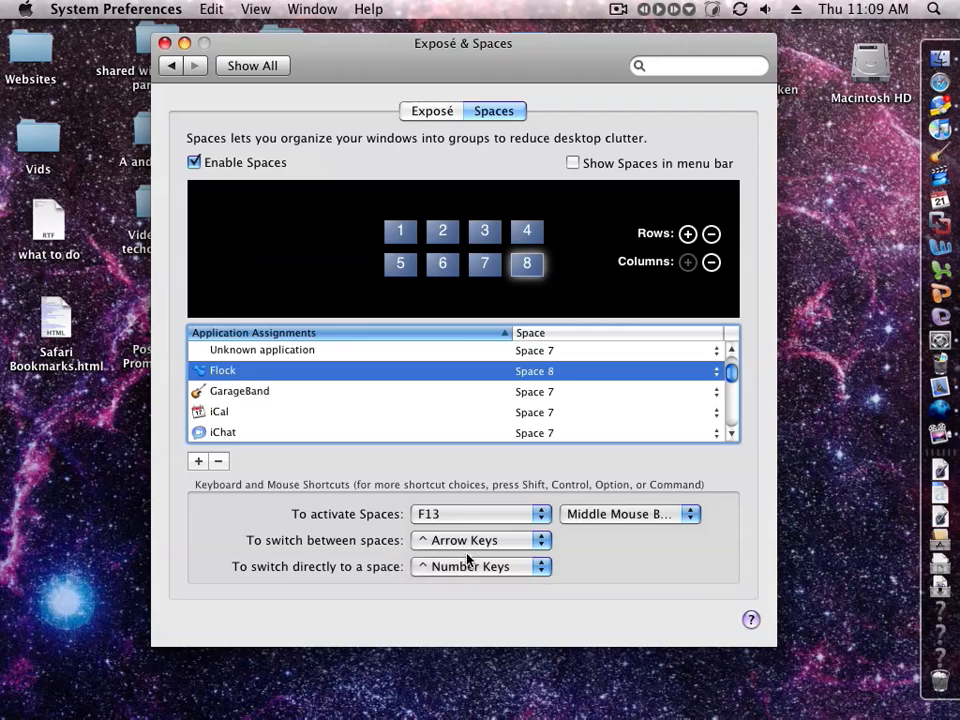
mouse_move(564, 524)
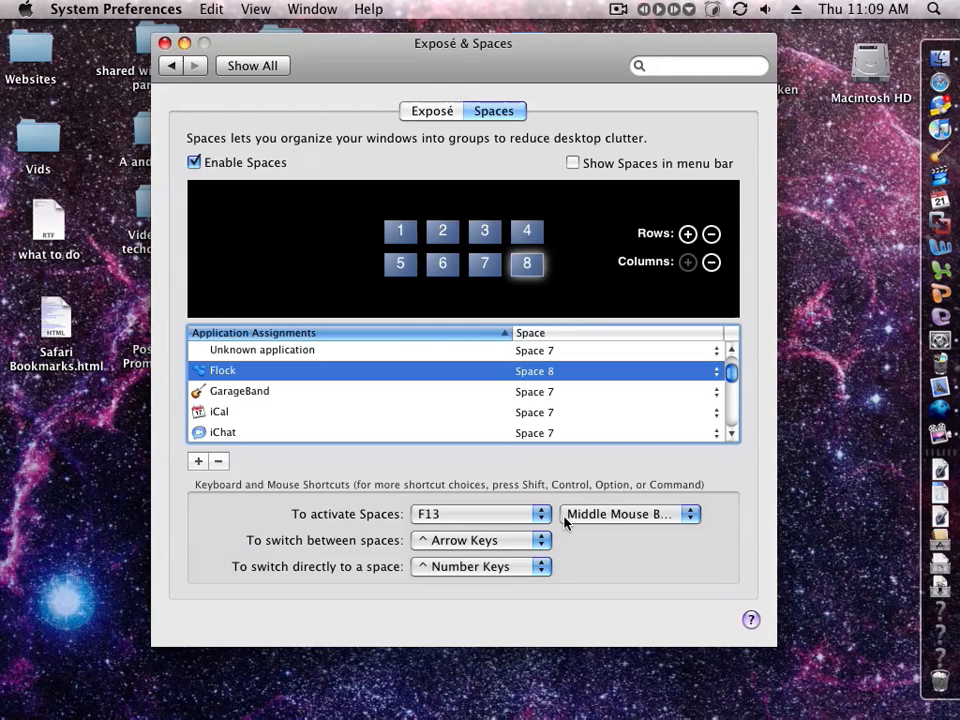
mouse_move(370, 156)
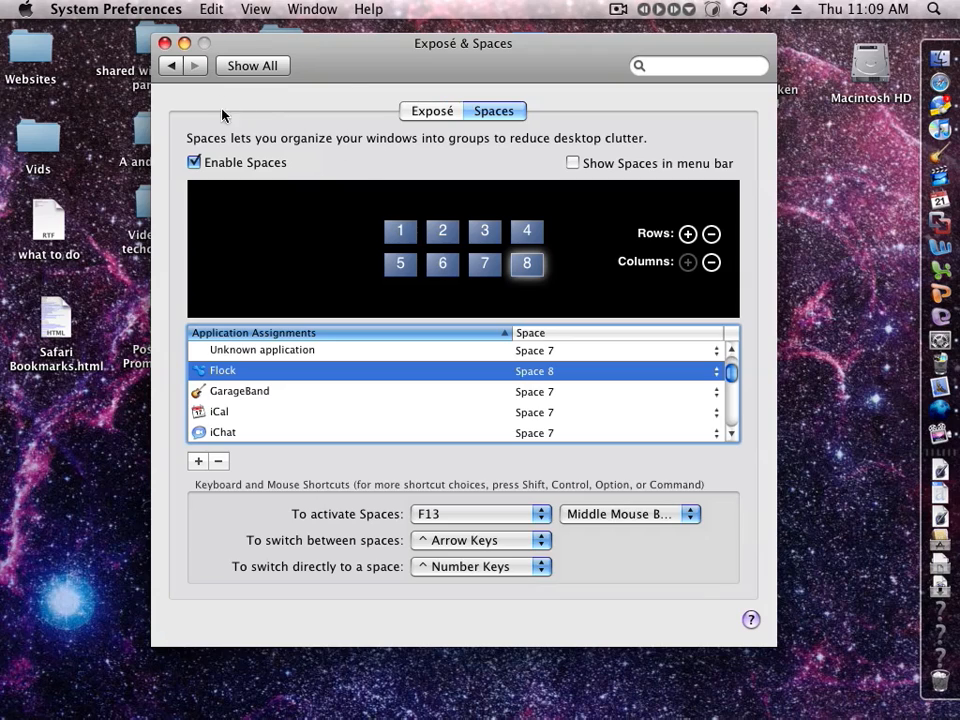
mouse_move(370, 58)
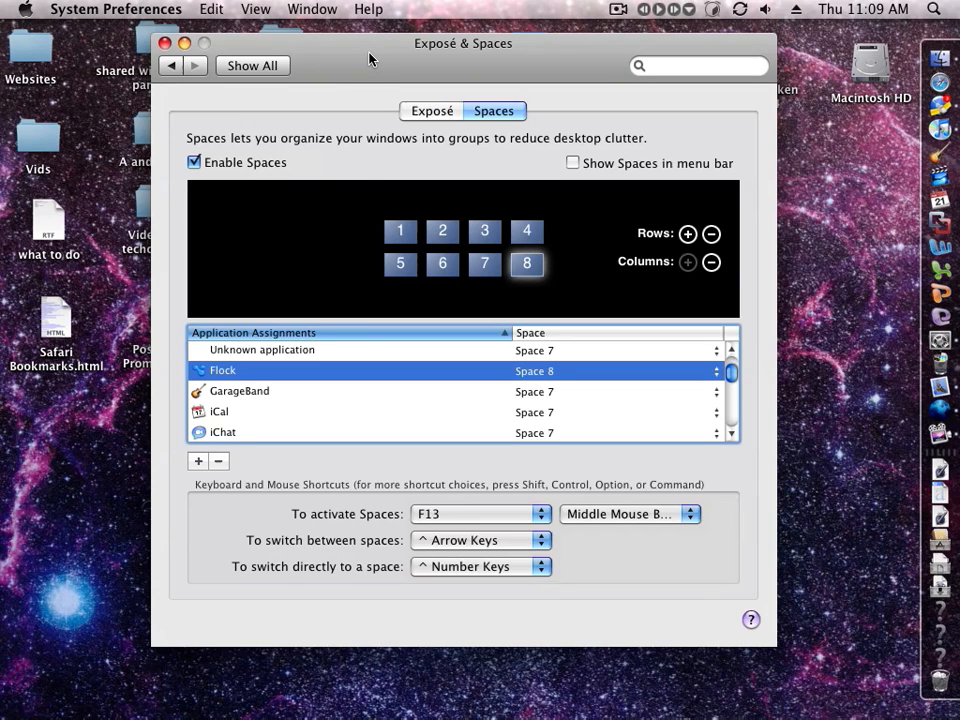
mouse_move(270, 30)
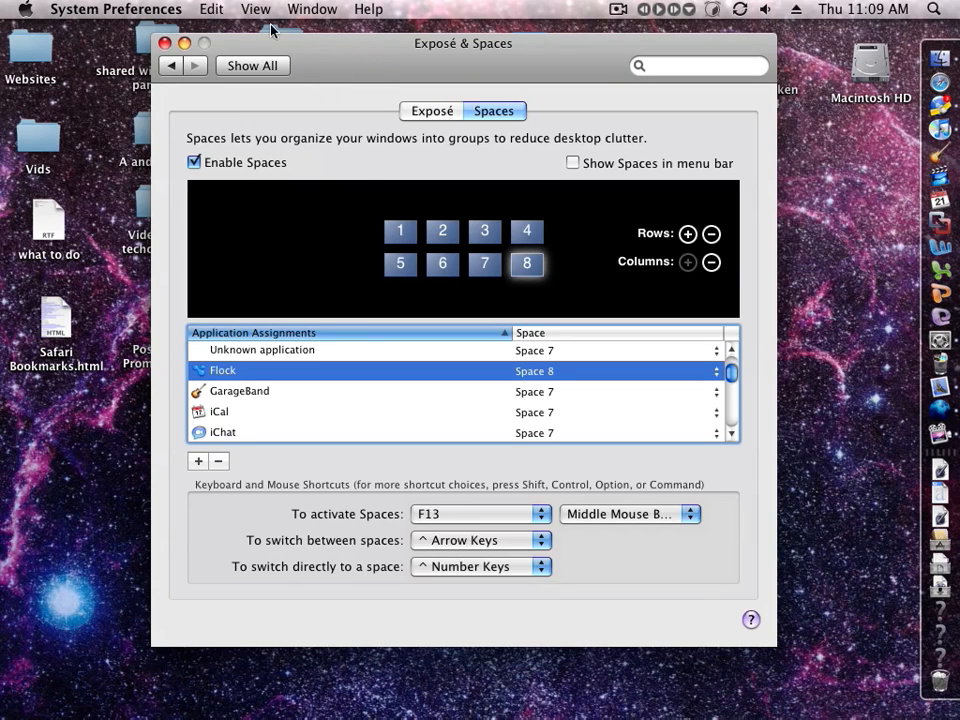